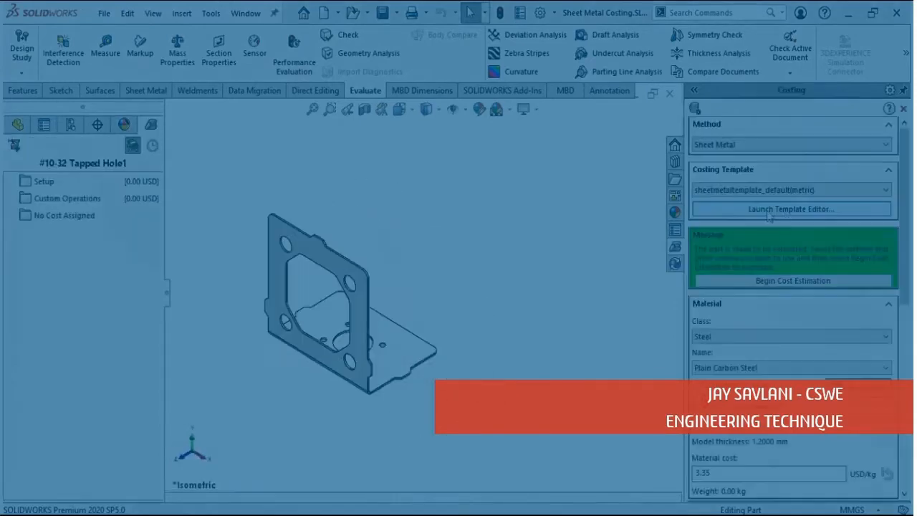
# - Run Begin Cost Estimation on the bracket and read the 2.25 USD per part estimate
pyautogui.click(790, 209)
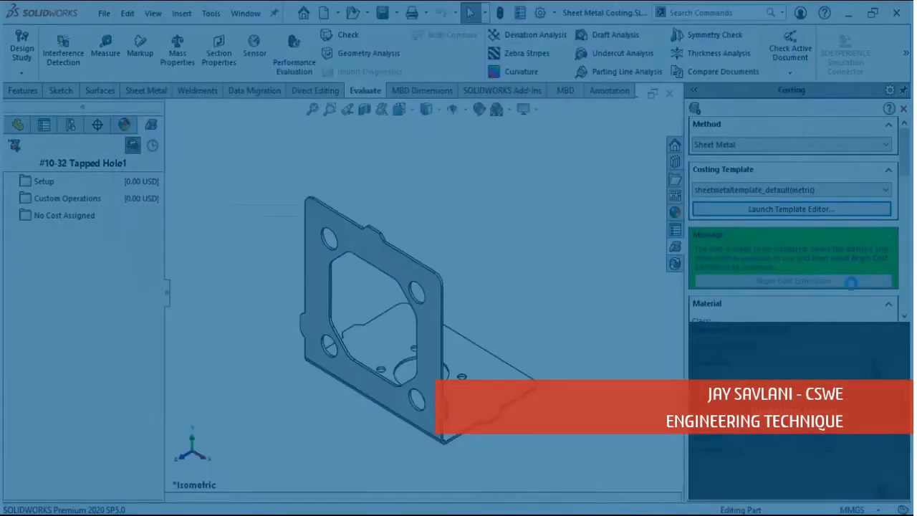
pyautogui.click(794, 279)
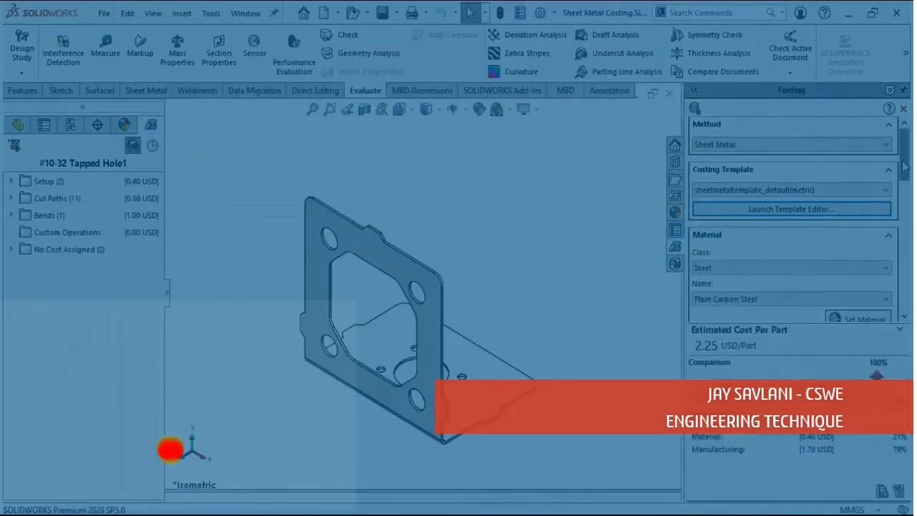
pyautogui.scroll(-3)
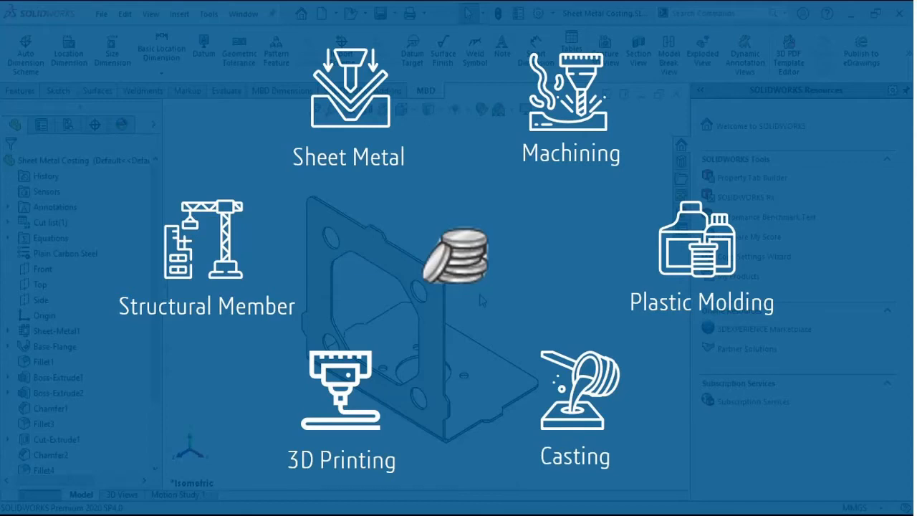
pyautogui.click(364, 86)
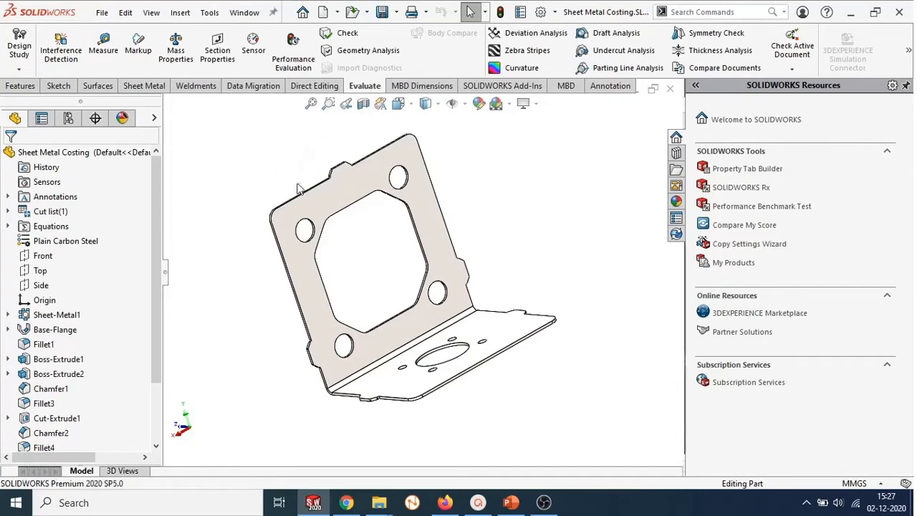
pyautogui.moveTo(279, 147)
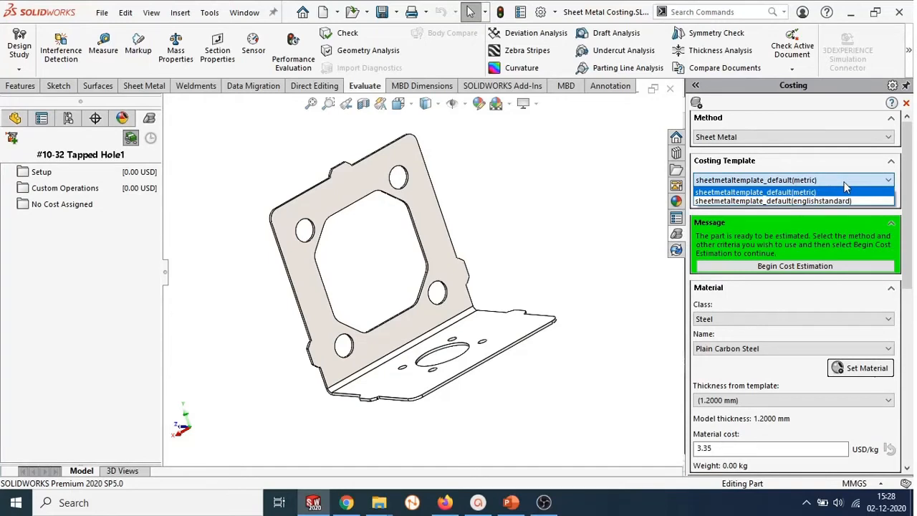
# - Choose sheetmetaltemplate_default(metric) as the Costing Template
pyautogui.click(755, 180)
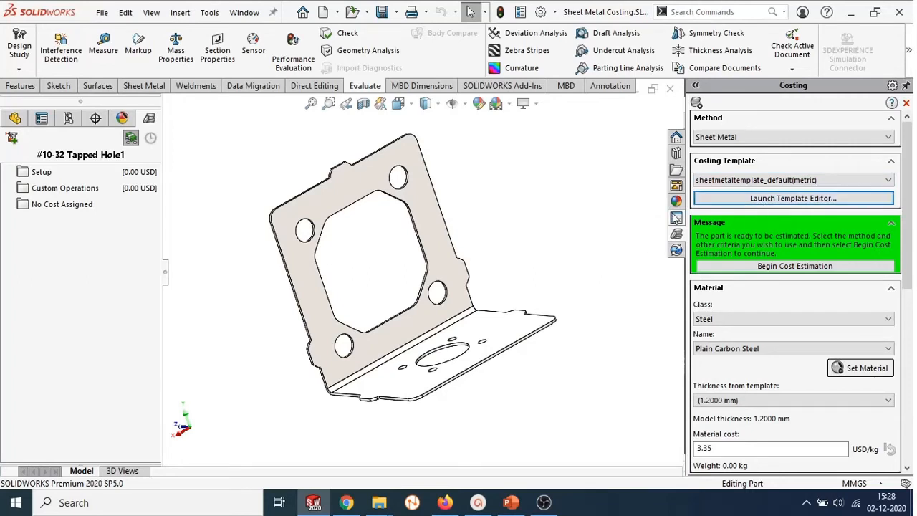
pyautogui.click(793, 198)
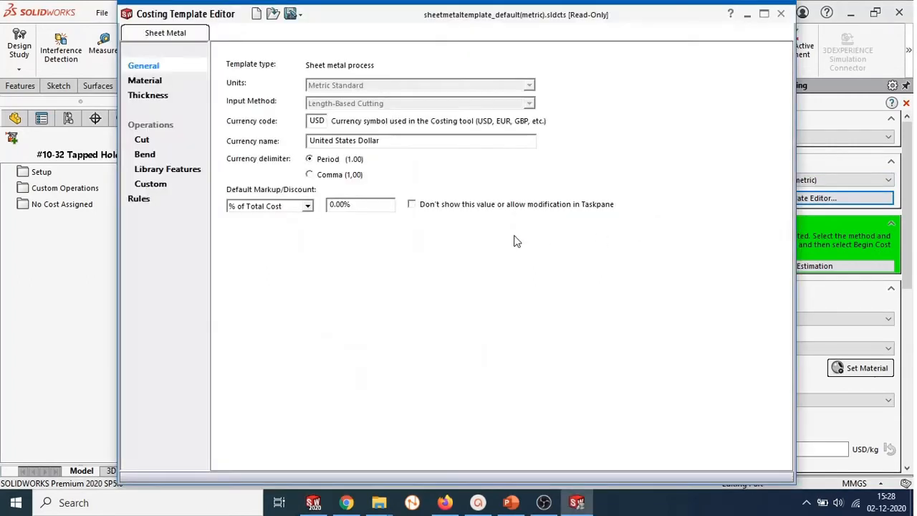
pyautogui.moveTo(383, 185)
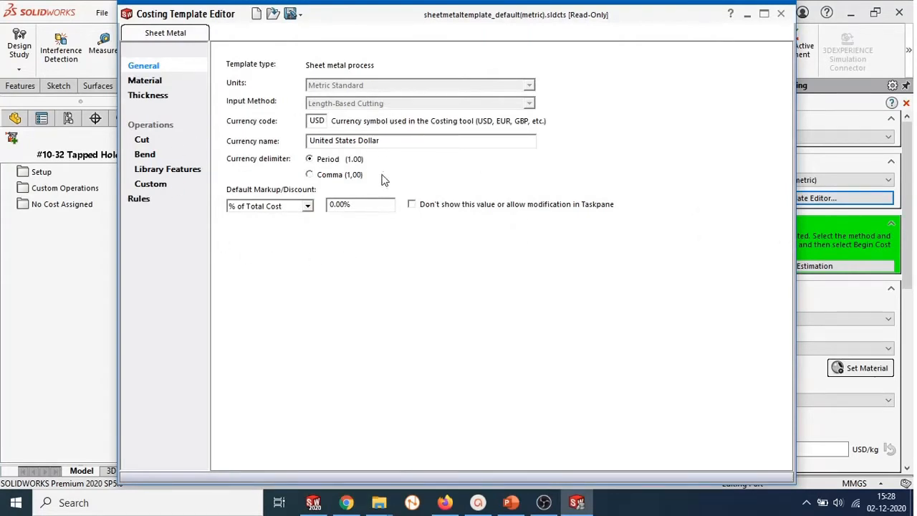
pyautogui.click(145, 81)
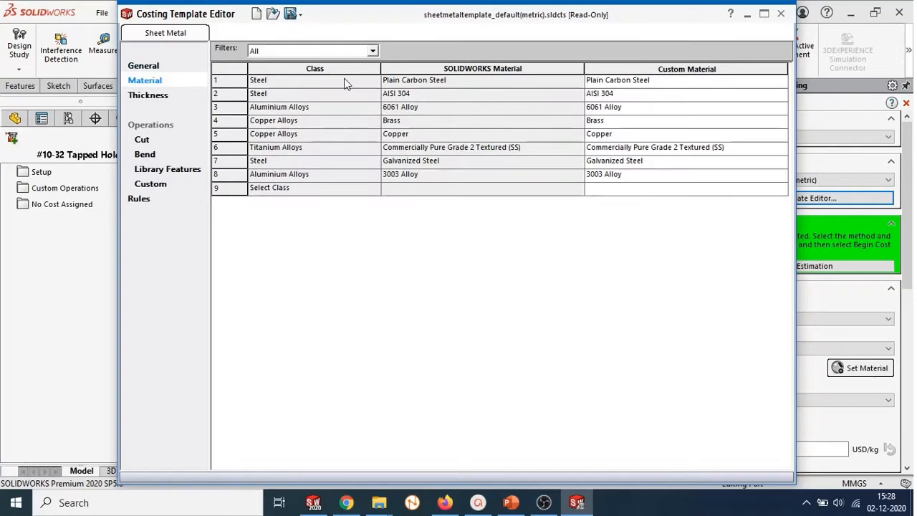
pyautogui.moveTo(424, 189)
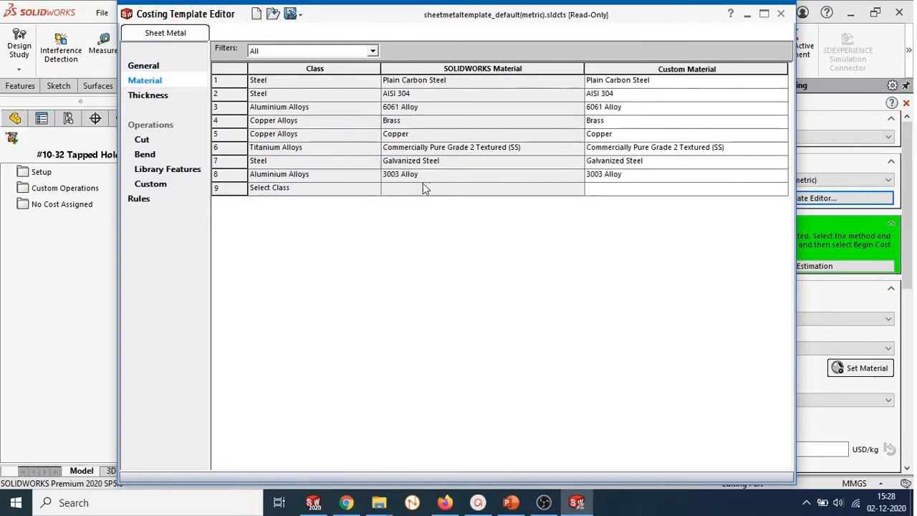
pyautogui.click(147, 95)
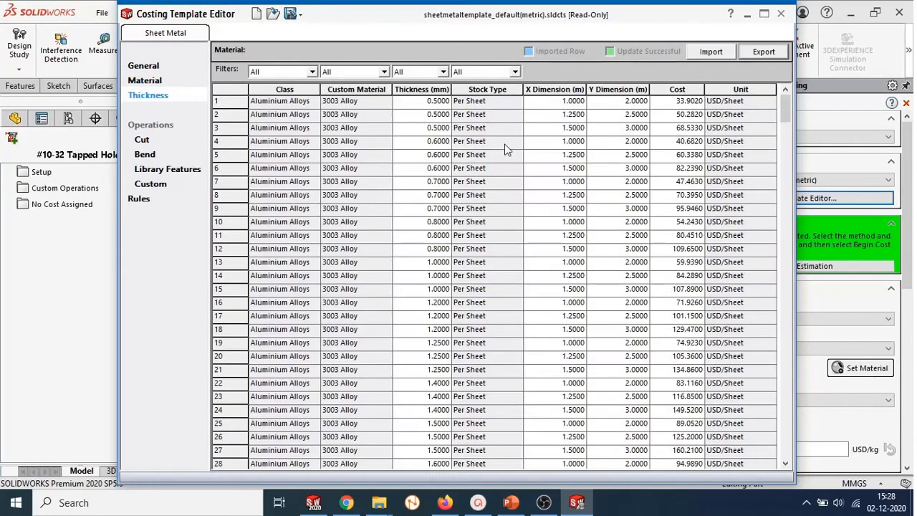
pyautogui.moveTo(498, 266)
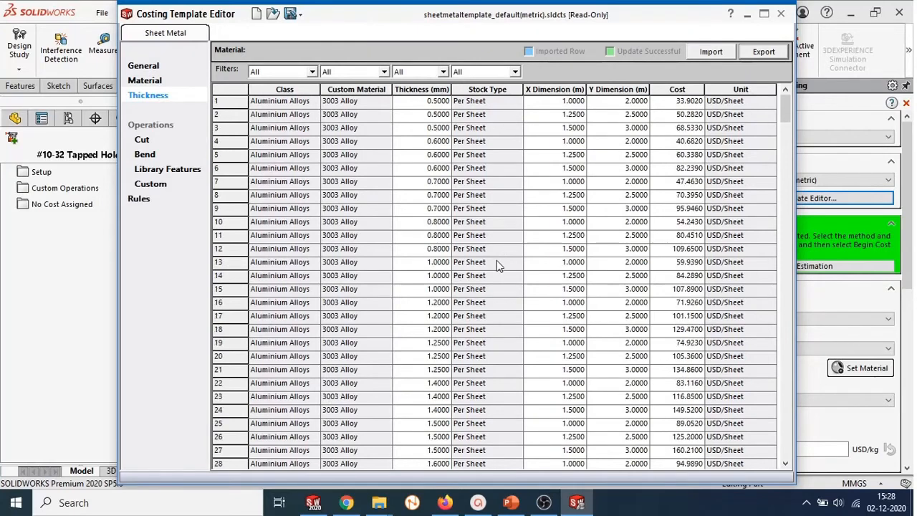
pyautogui.click(469, 315)
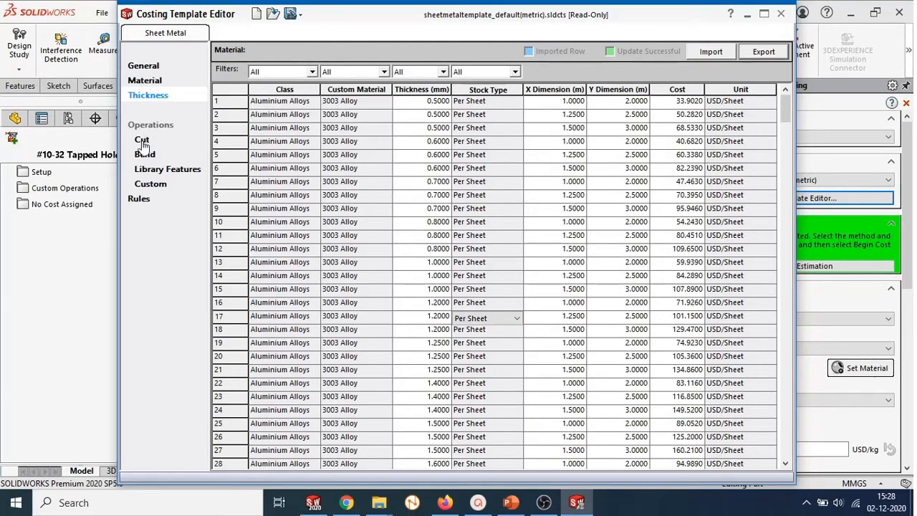
pyautogui.click(140, 139)
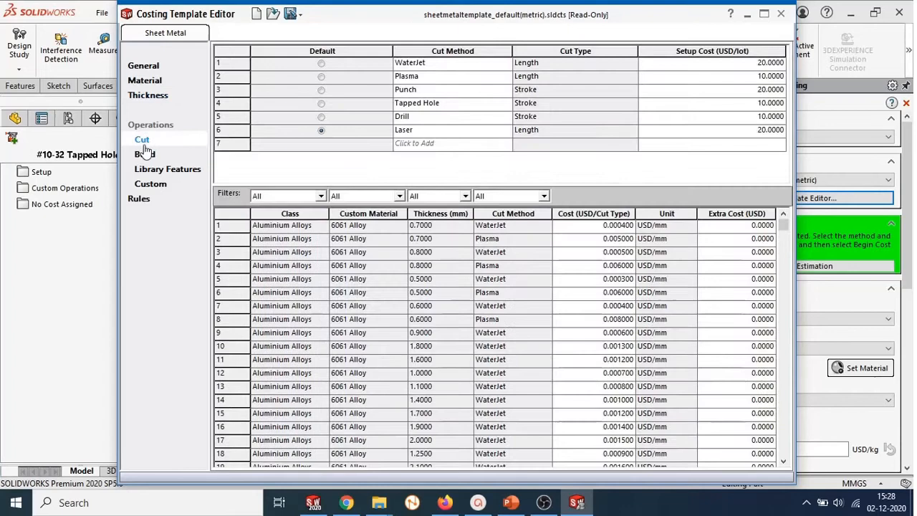
pyautogui.click(144, 155)
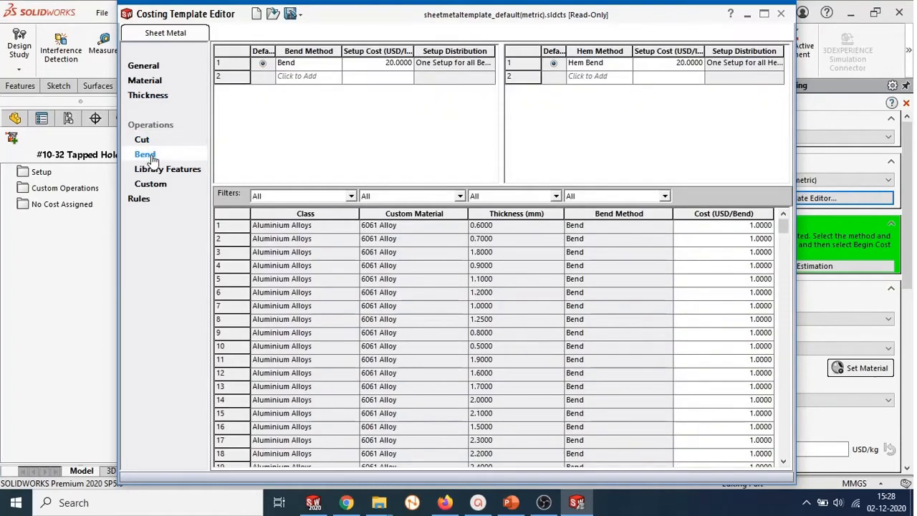
pyautogui.click(142, 138)
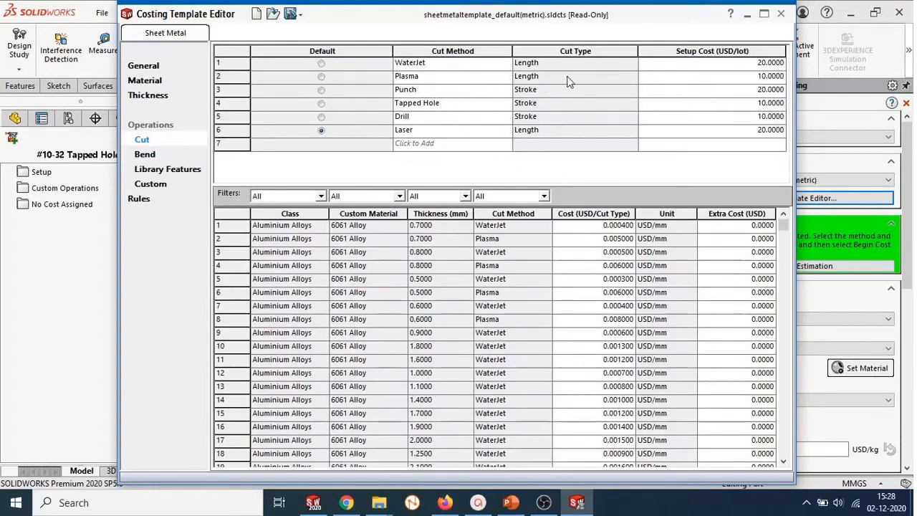
pyautogui.moveTo(599, 286)
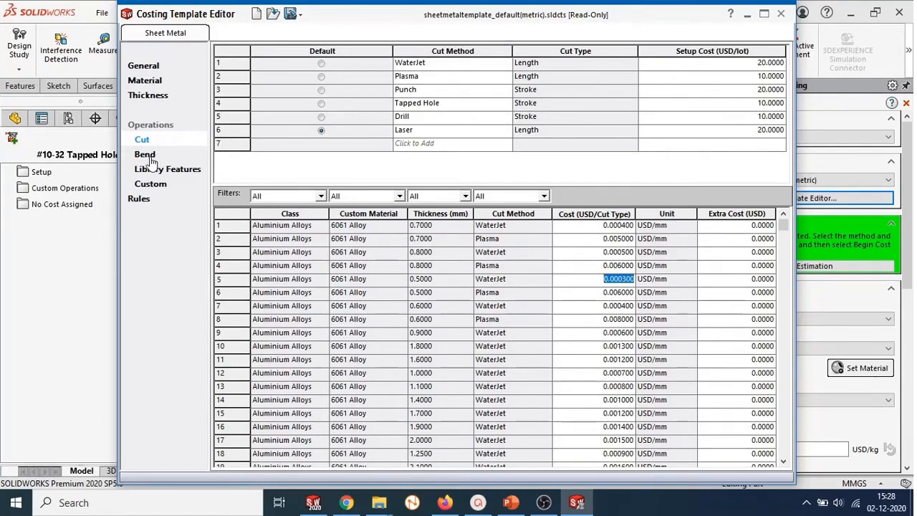
pyautogui.click(145, 155)
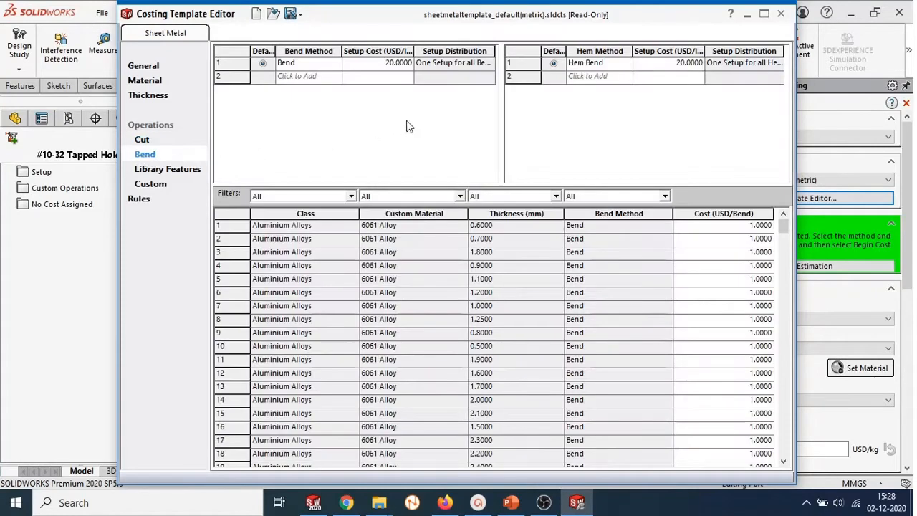
pyautogui.moveTo(570, 102)
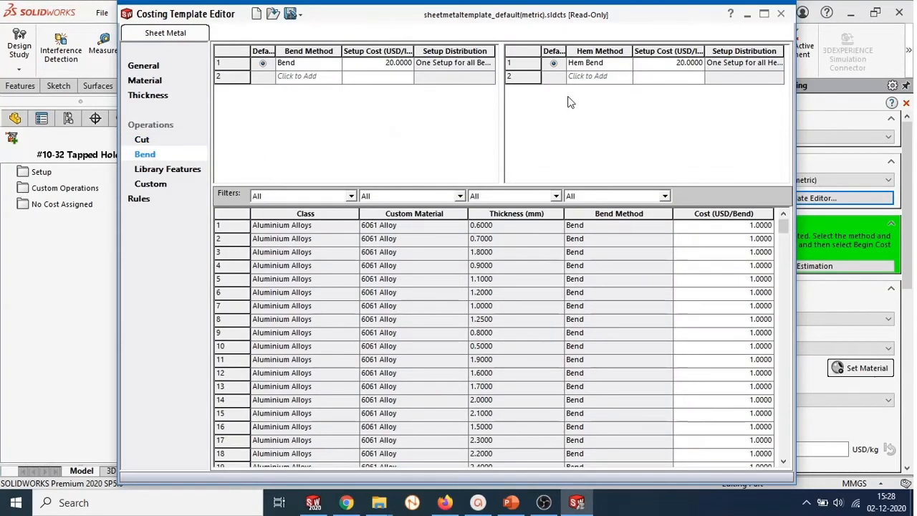
pyautogui.moveTo(165, 192)
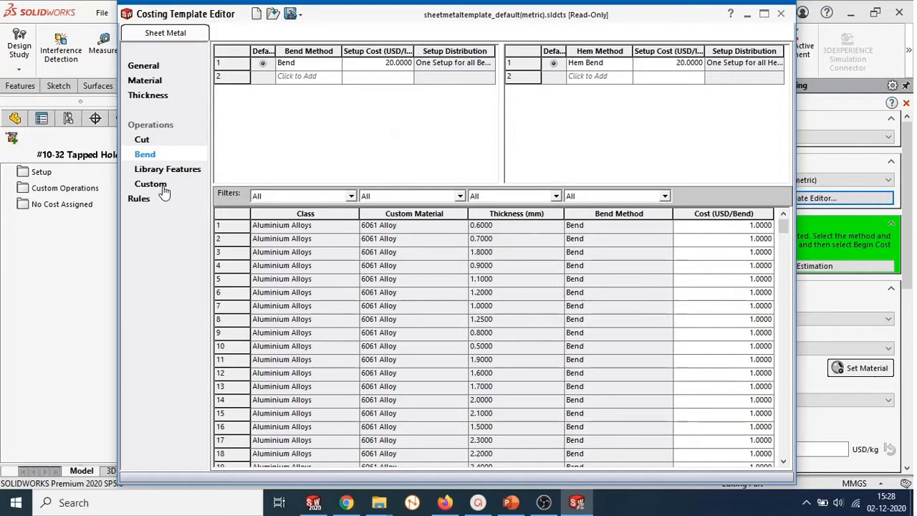
pyautogui.moveTo(160, 192)
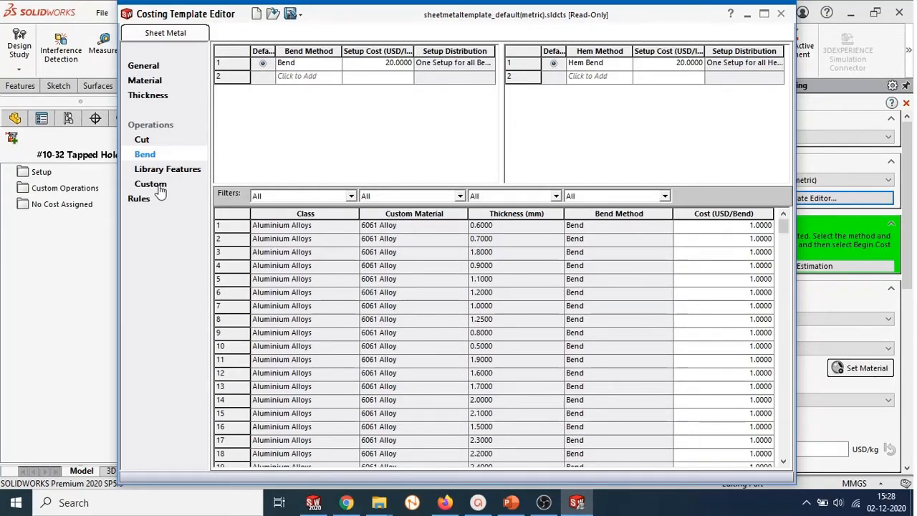
pyautogui.click(150, 183)
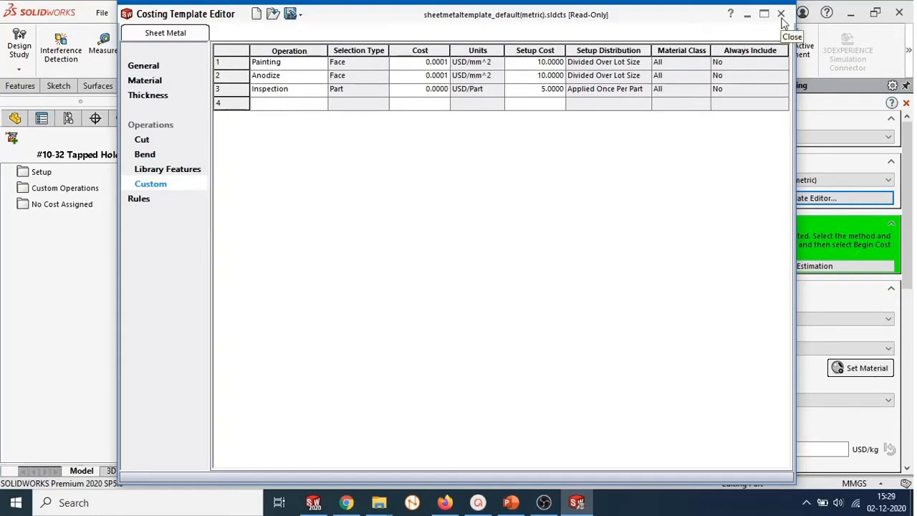
pyautogui.click(781, 15)
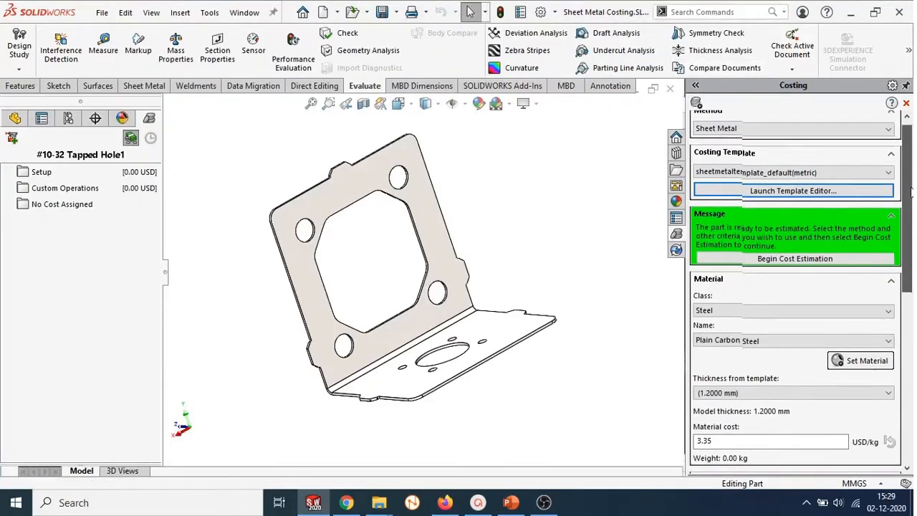
# - Keep Steel as the material class and set the blank cost to an area basis
pyautogui.click(888, 224)
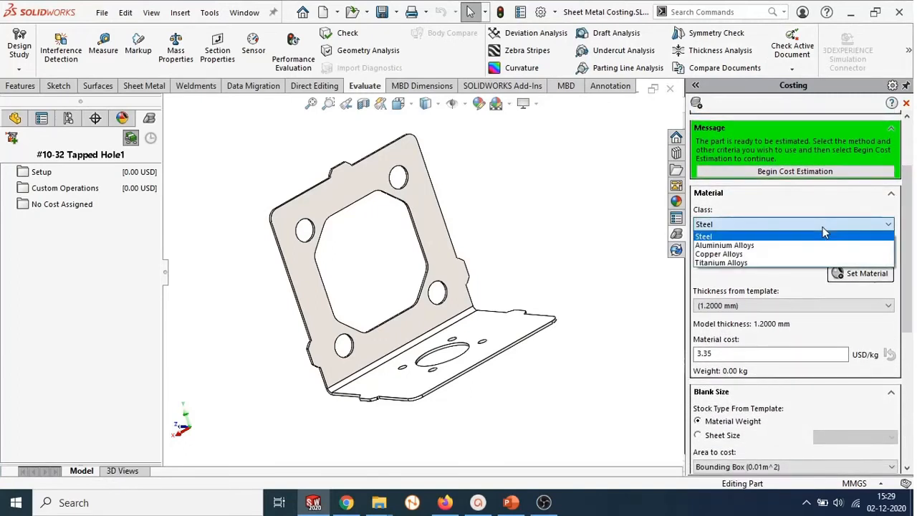
pyautogui.click(704, 235)
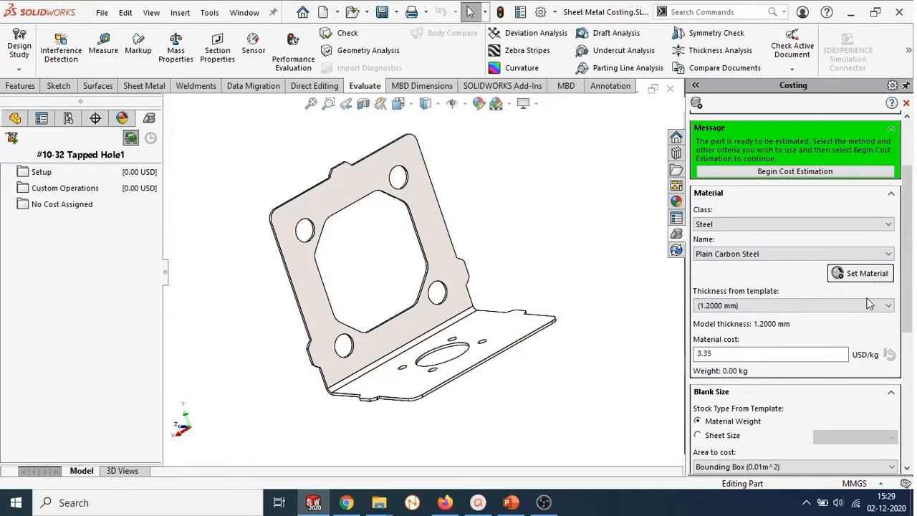
pyautogui.scroll(-3)
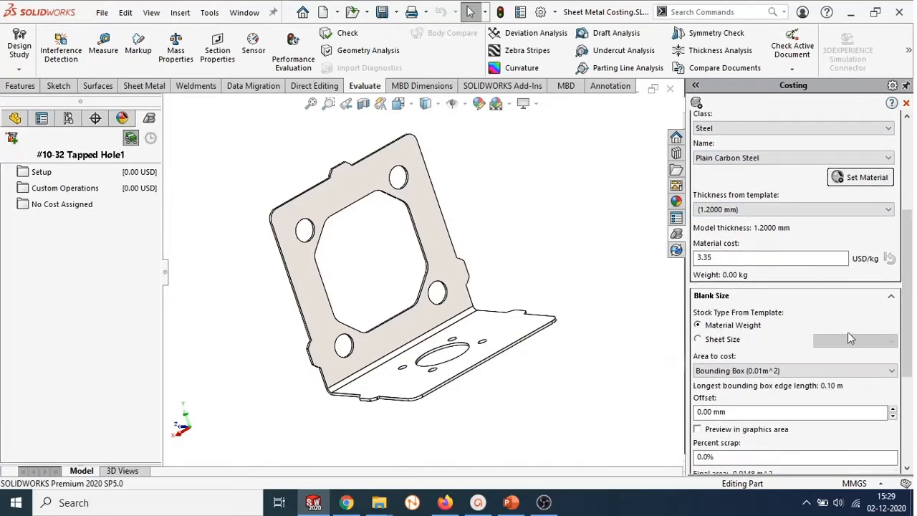
pyautogui.scroll(-3)
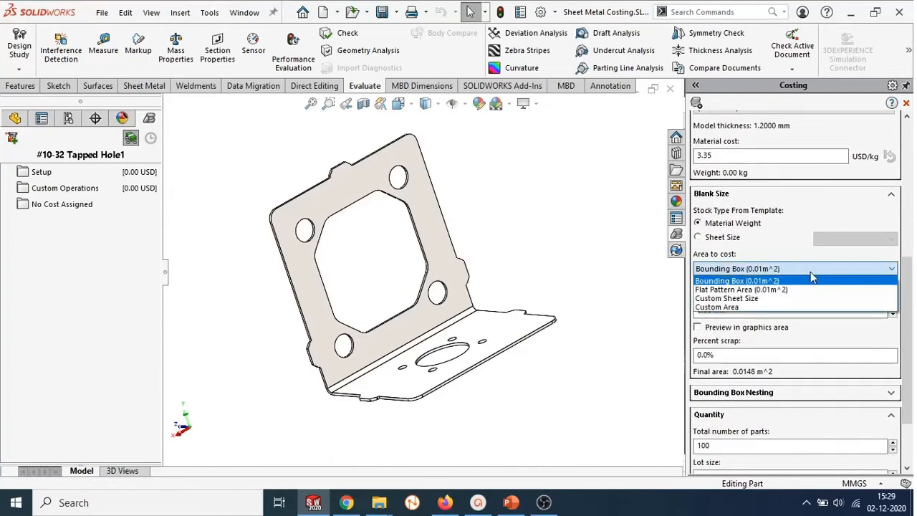
pyautogui.moveTo(742, 289)
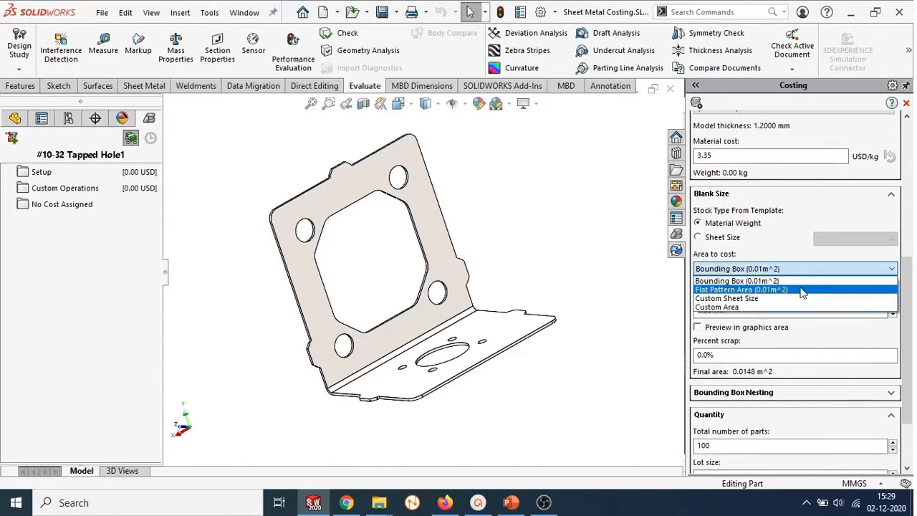
pyautogui.click(737, 268)
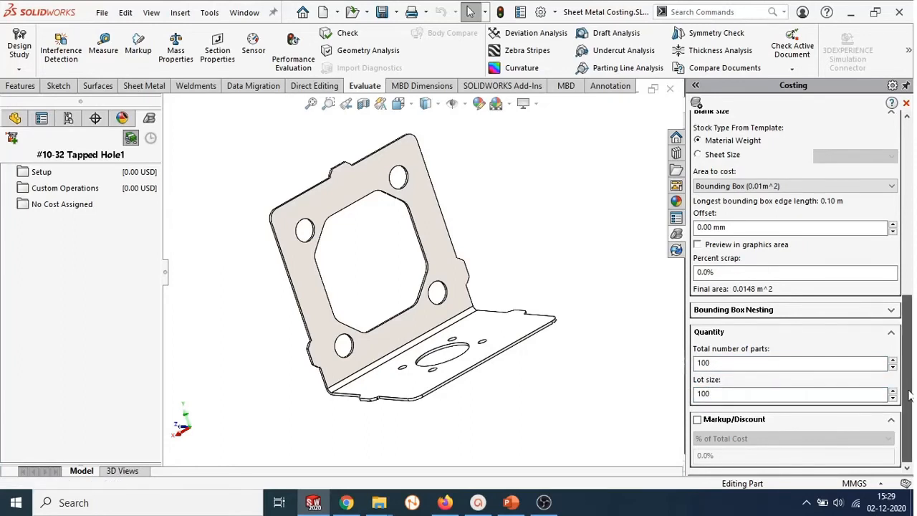
pyautogui.click(696, 419)
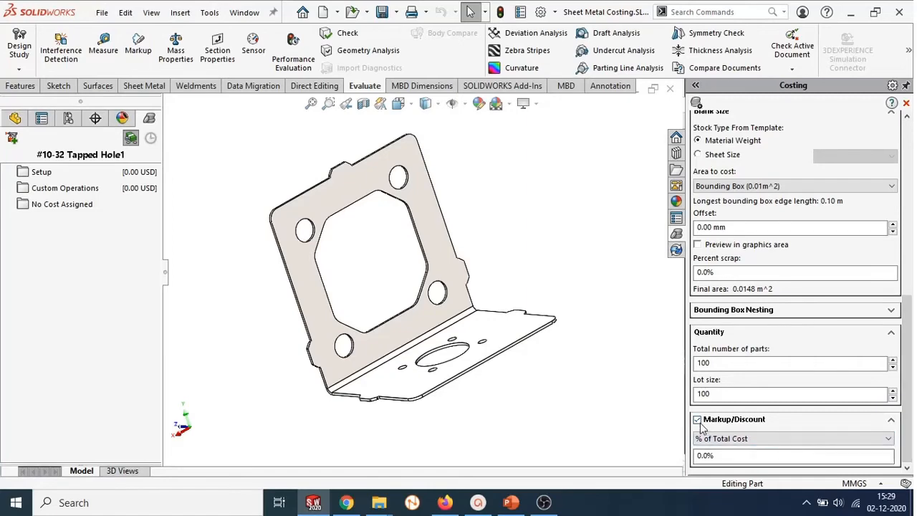
pyautogui.scroll(3)
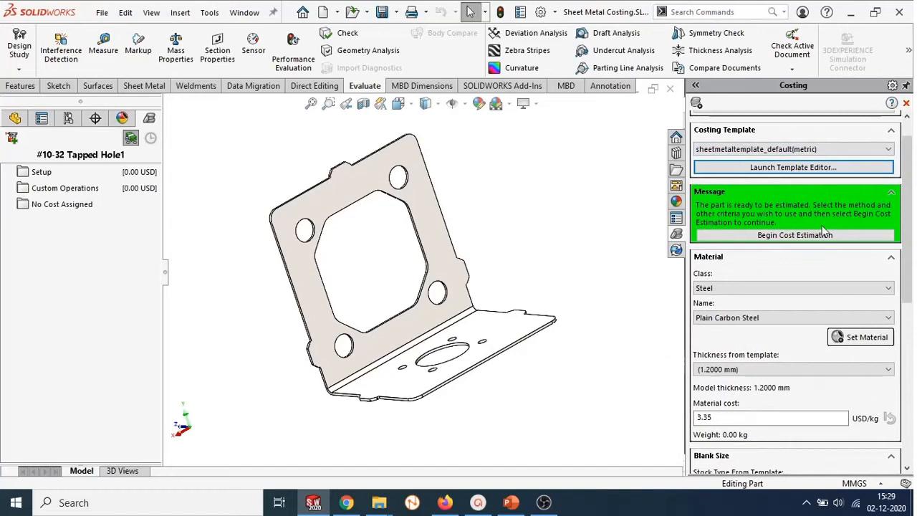
# - Run the estimation giving 2.25 USD per part and set it as the baseline
pyautogui.click(794, 235)
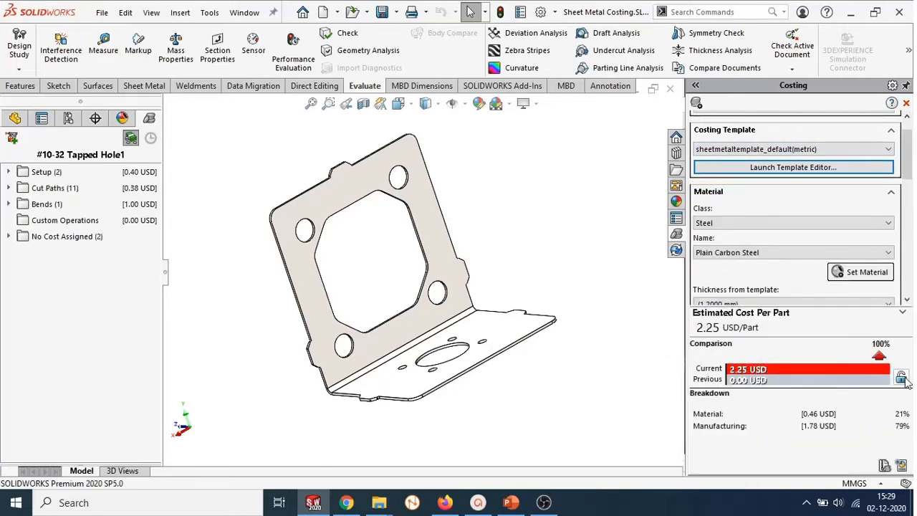
pyautogui.click(901, 379)
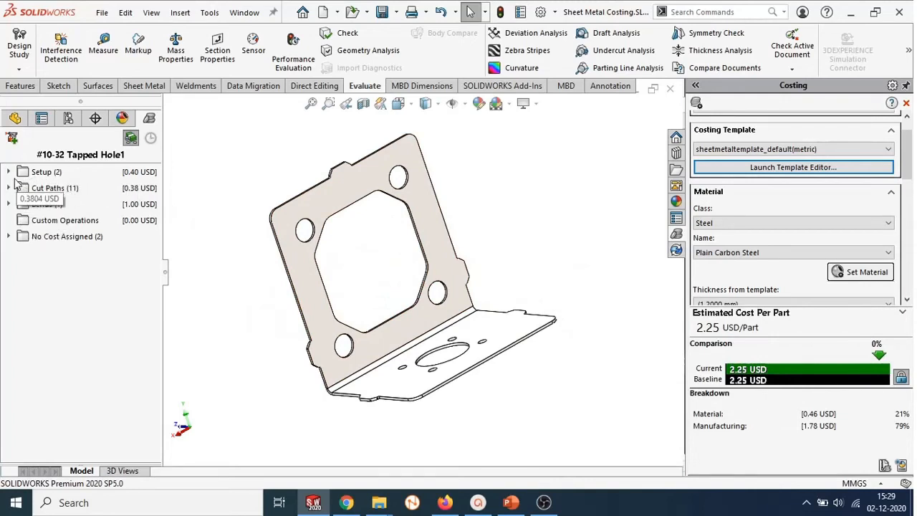
# - Expand the setup and cut path costs and highlight Cut Path 3 and 4 on the part
pyautogui.click(8, 172)
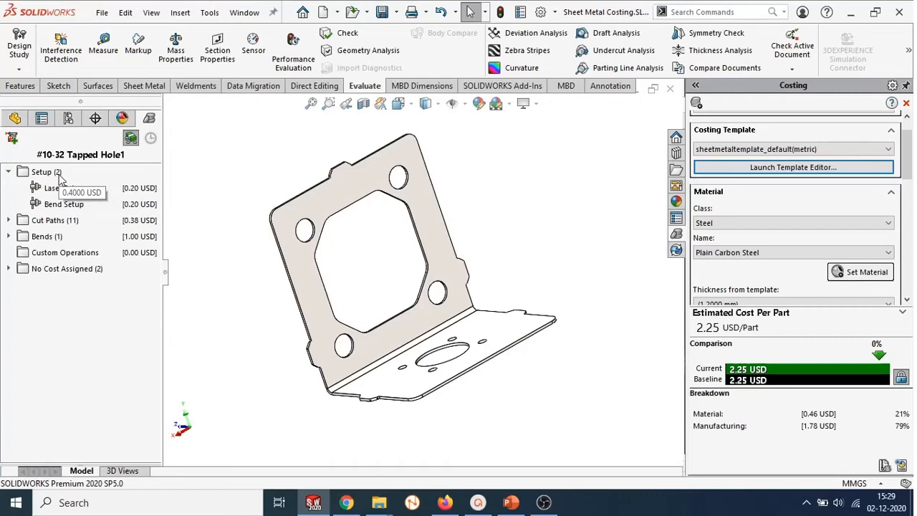
pyautogui.moveTo(63, 187)
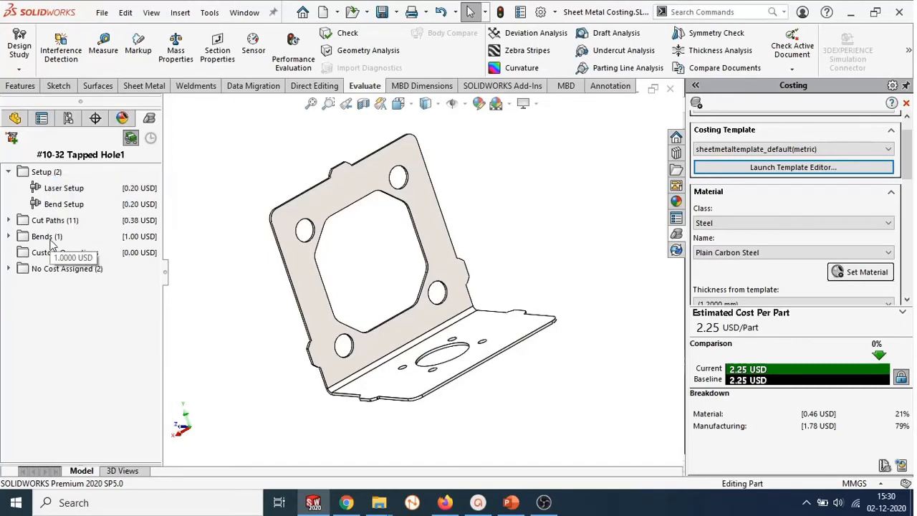
pyautogui.click(8, 220)
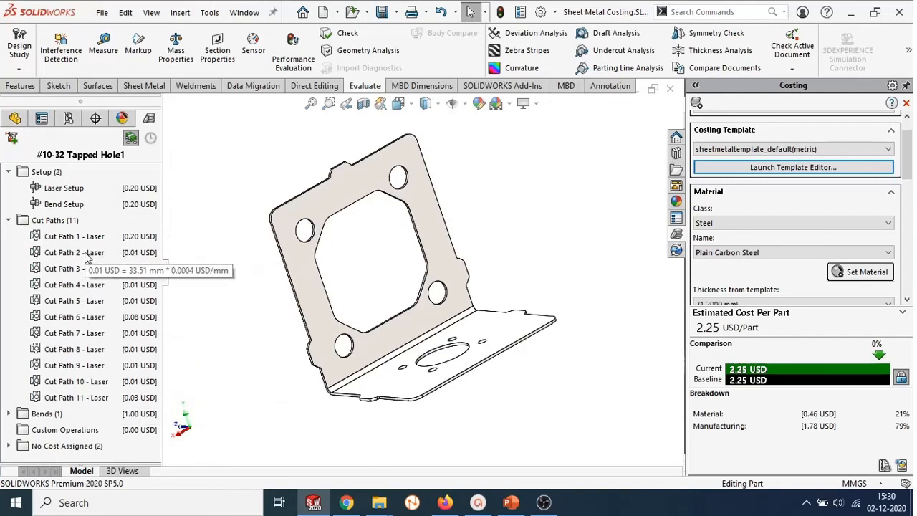
pyautogui.click(75, 268)
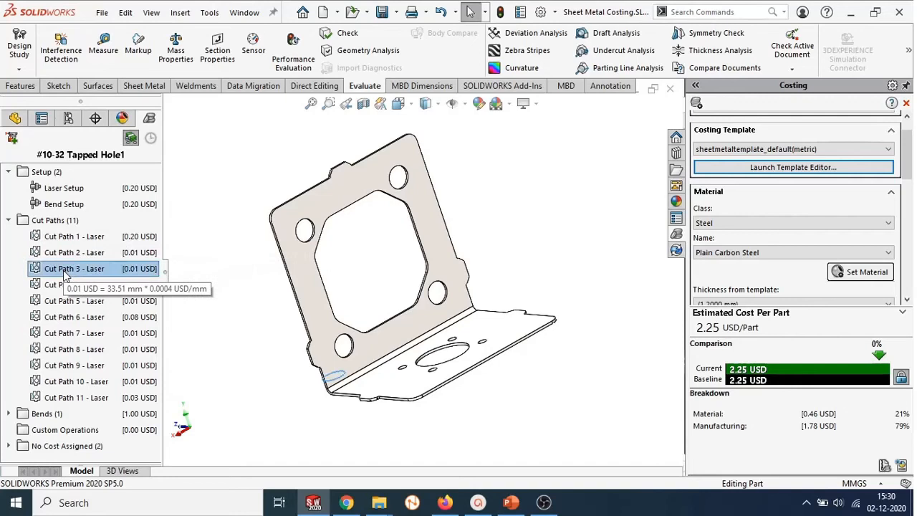
pyautogui.click(75, 284)
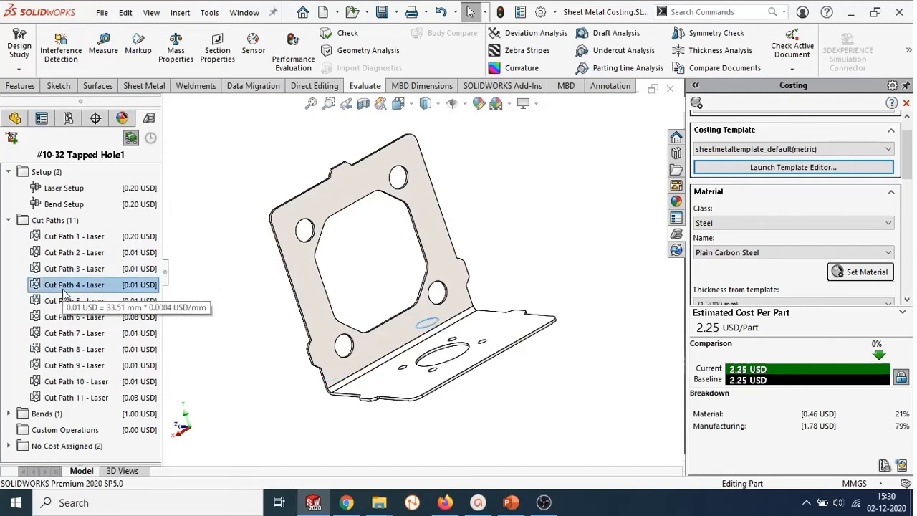
pyautogui.moveTo(11, 423)
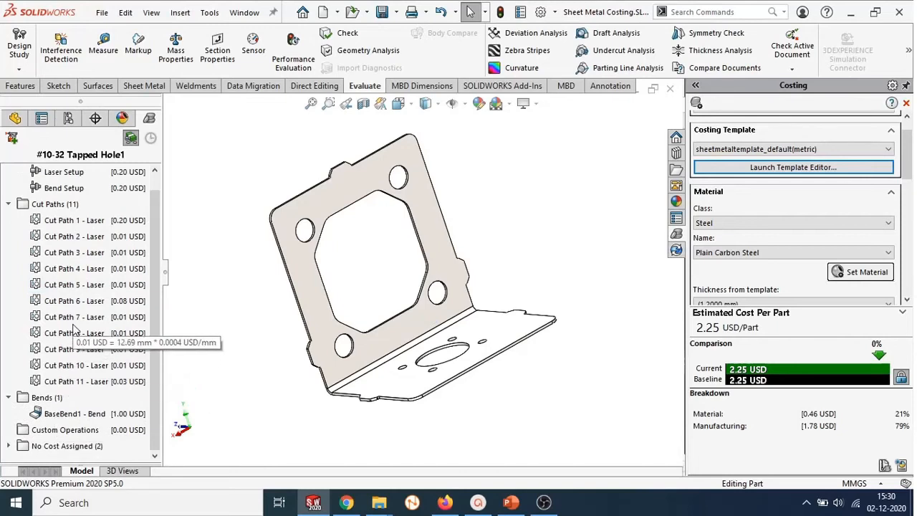
# - Bring up the form for a new custom operation from Custom Operations
pyautogui.rightClick(75, 316)
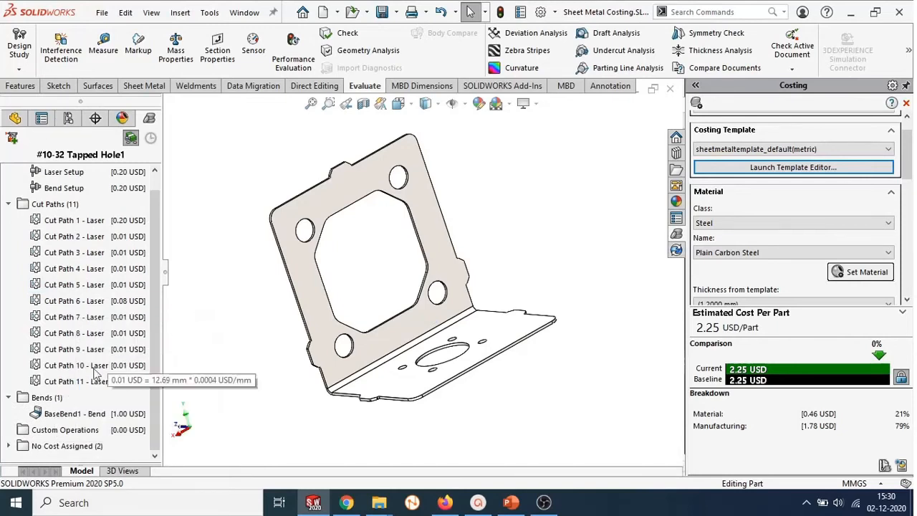
pyautogui.rightClick(65, 430)
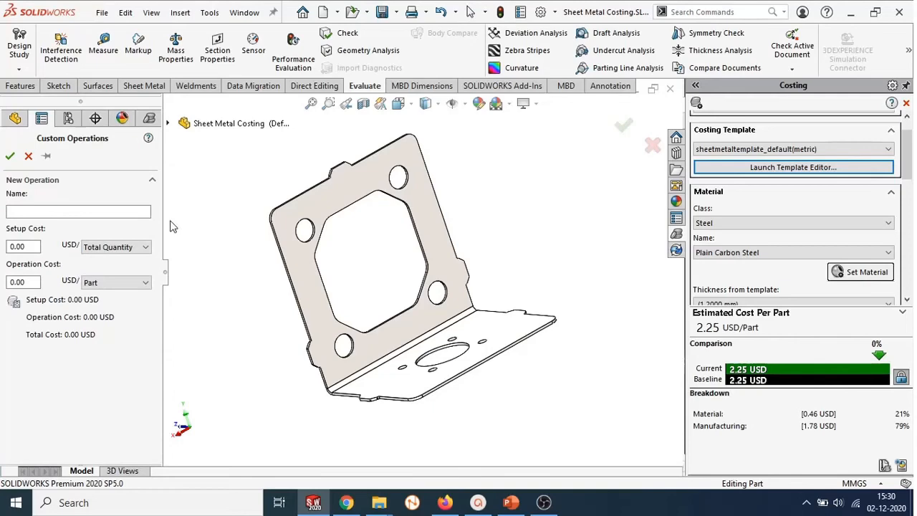
pyautogui.moveTo(29, 156)
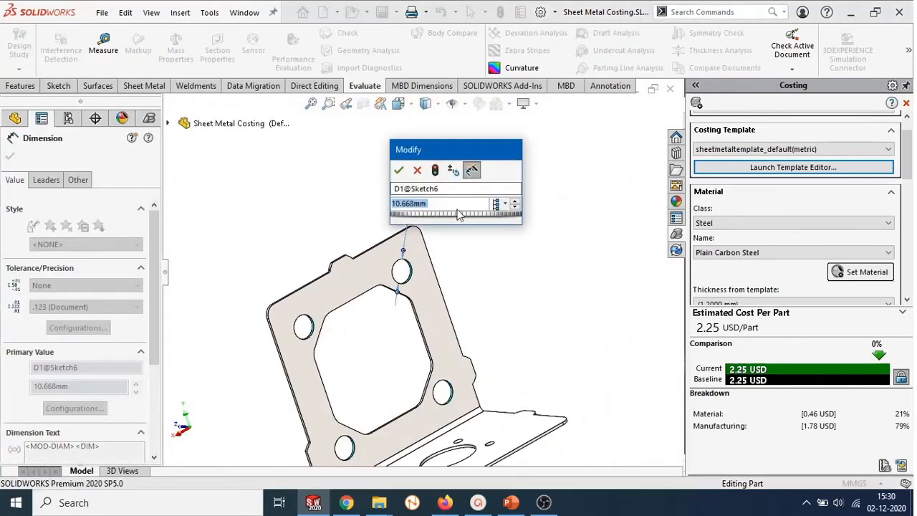
# - Confirm the resized hole so the estimate drops to 2.23 USD and start the costing report
pyautogui.click(399, 171)
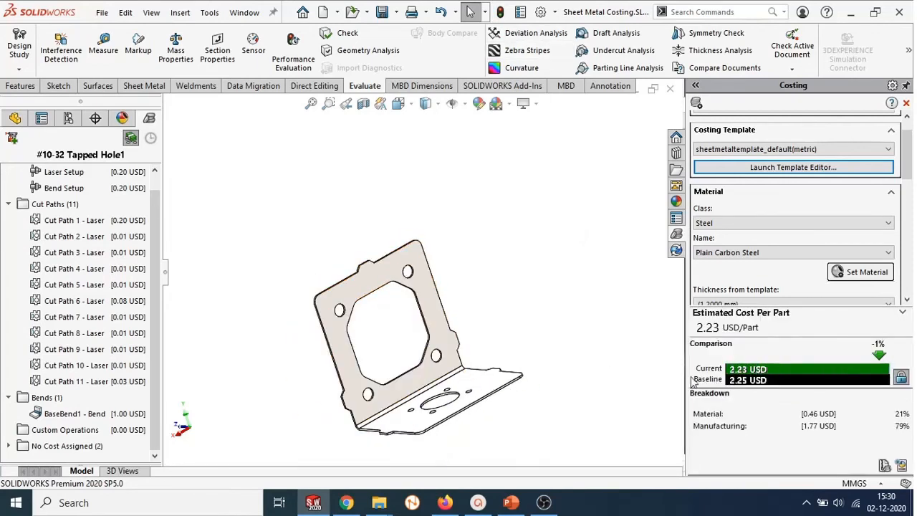
pyautogui.moveTo(820, 381)
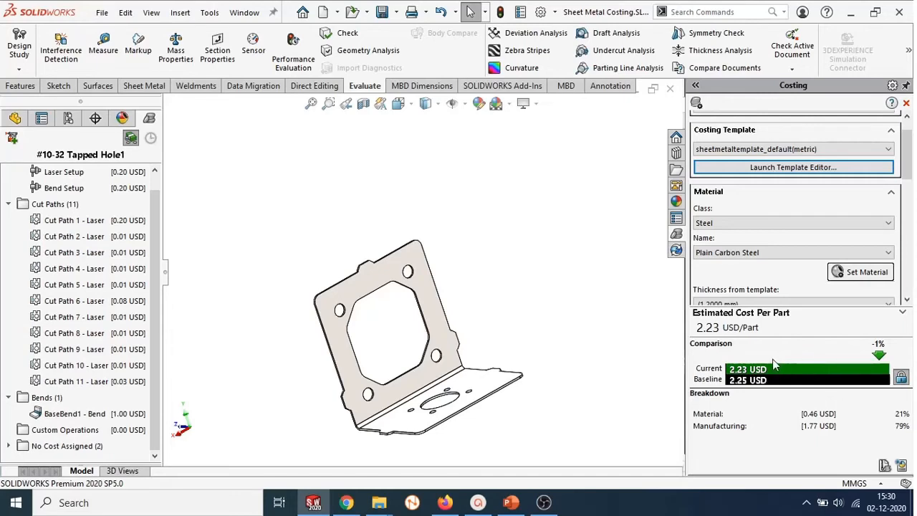
pyautogui.moveTo(651, 367)
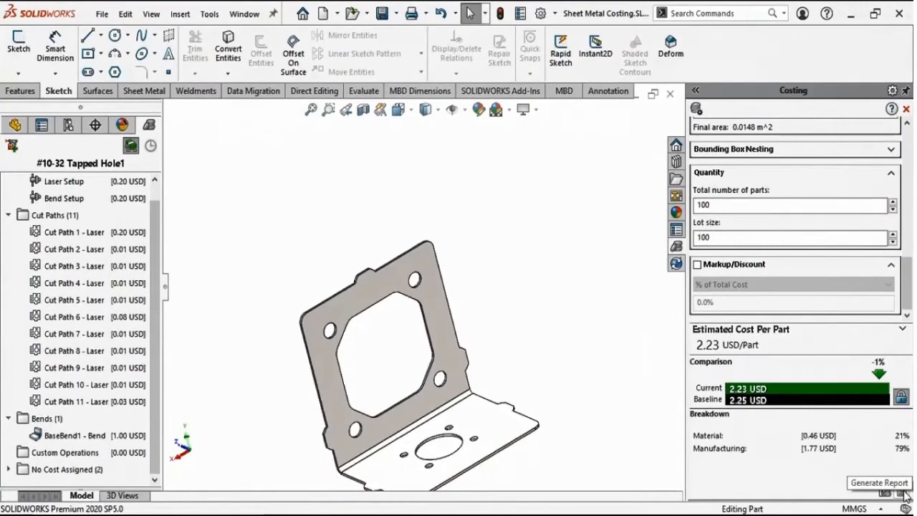
pyautogui.click(879, 482)
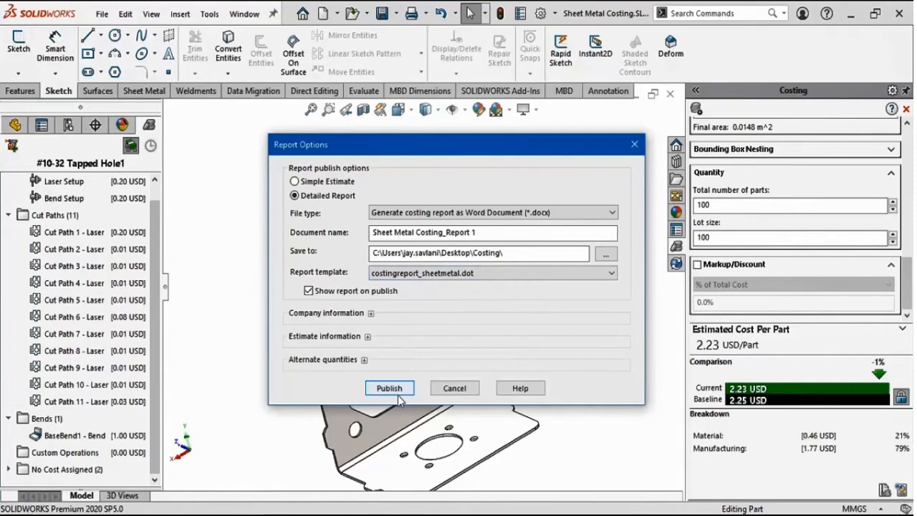
# - Publish the detailed costing report as a Word document
pyautogui.click(389, 387)
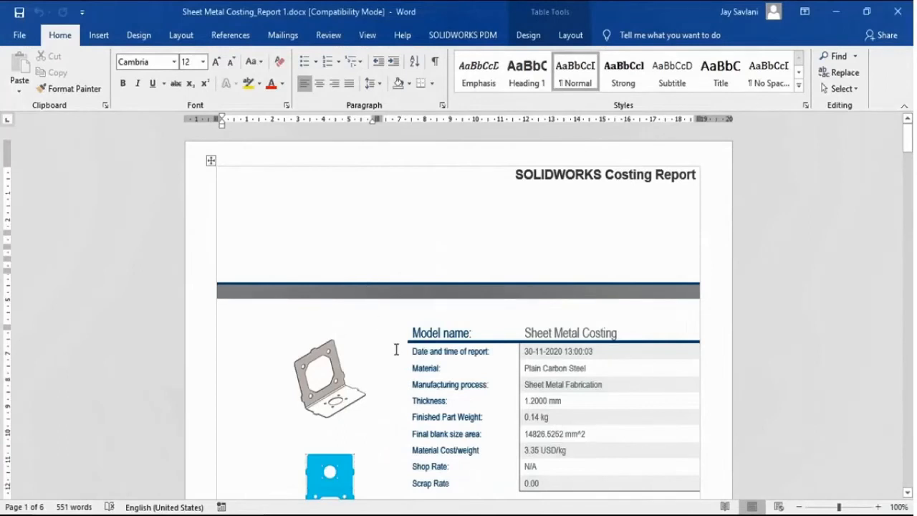
pyautogui.scroll(-3)
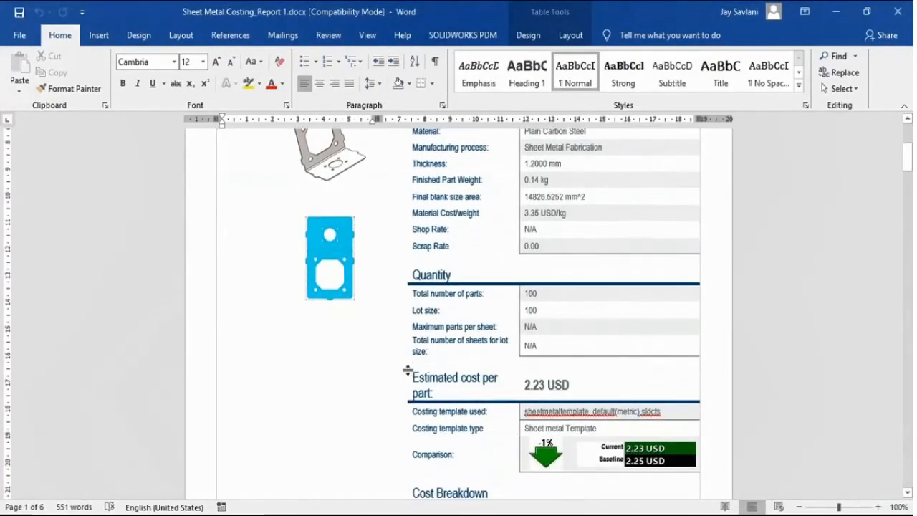
pyautogui.scroll(-3)
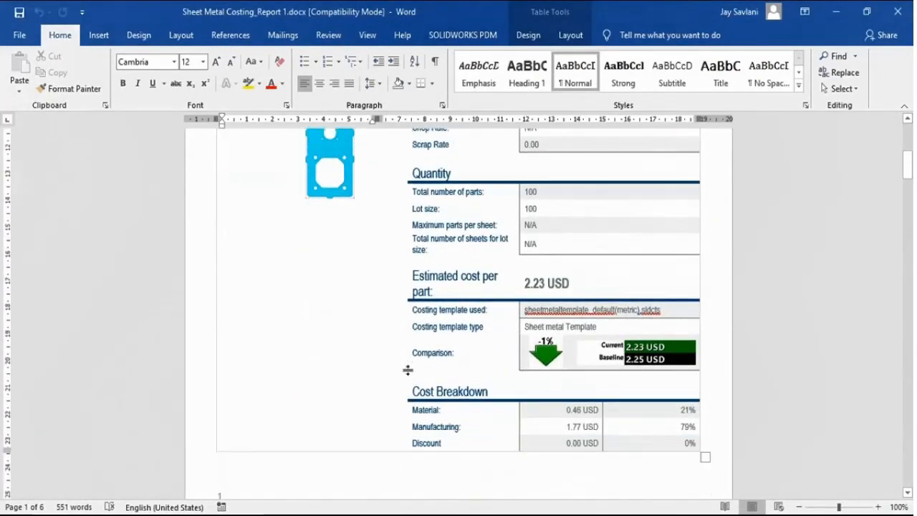
pyautogui.scroll(-3)
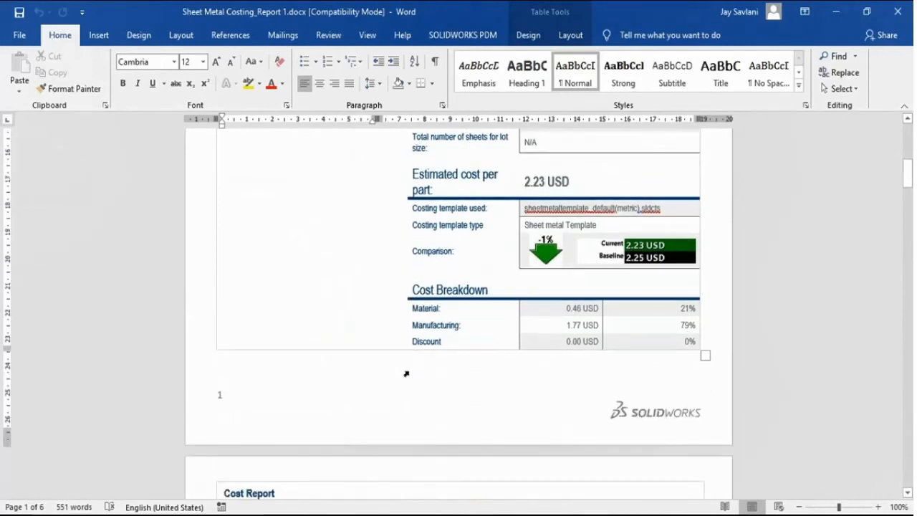
pyautogui.scroll(-3)
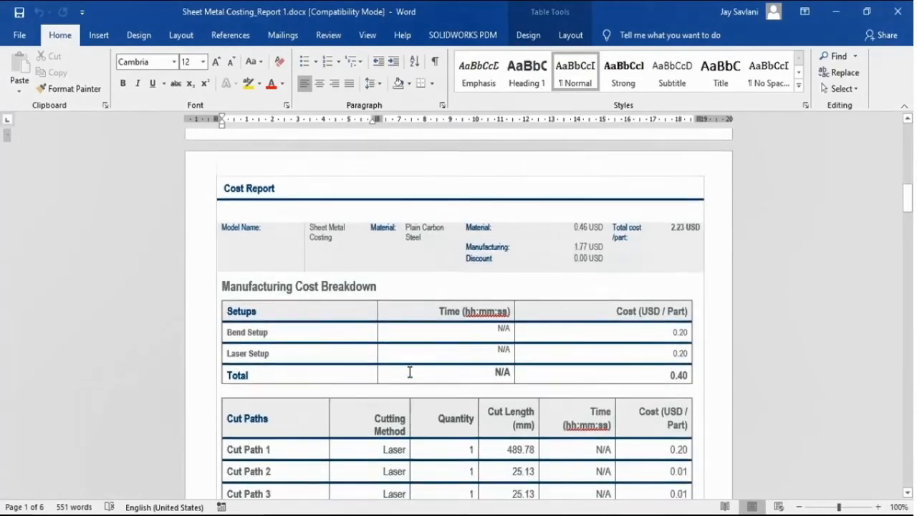
pyautogui.scroll(-3)
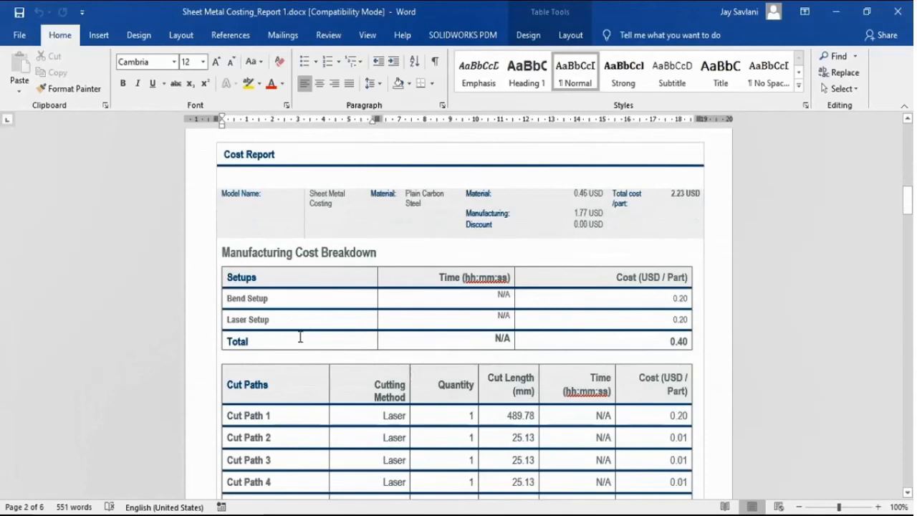
pyautogui.scroll(-3)
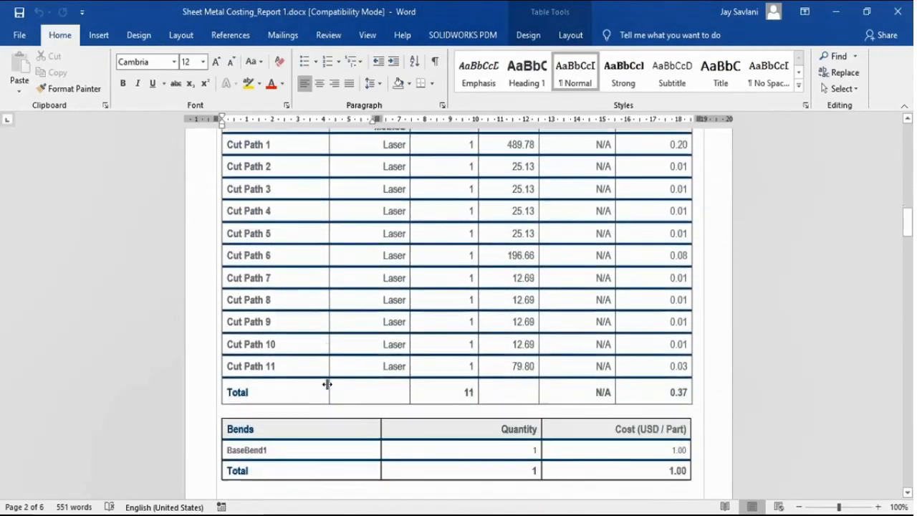
pyautogui.scroll(-3)
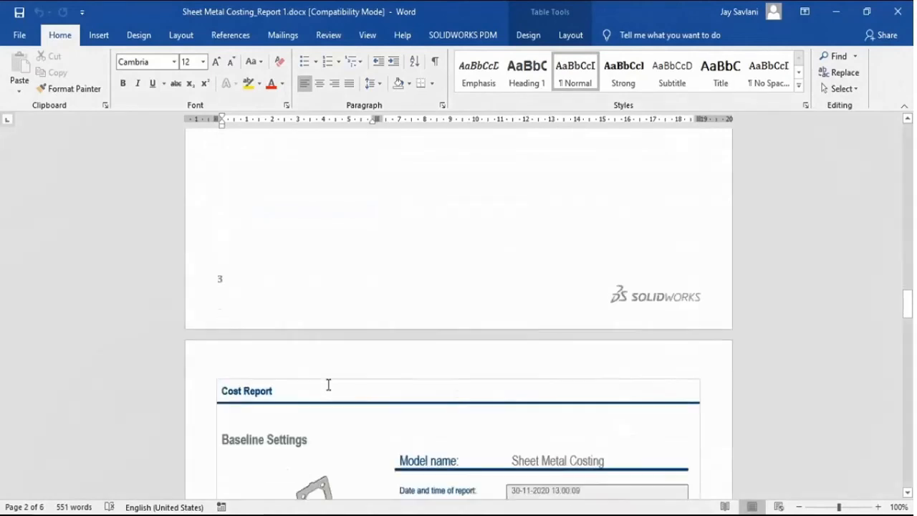
pyautogui.scroll(-3)
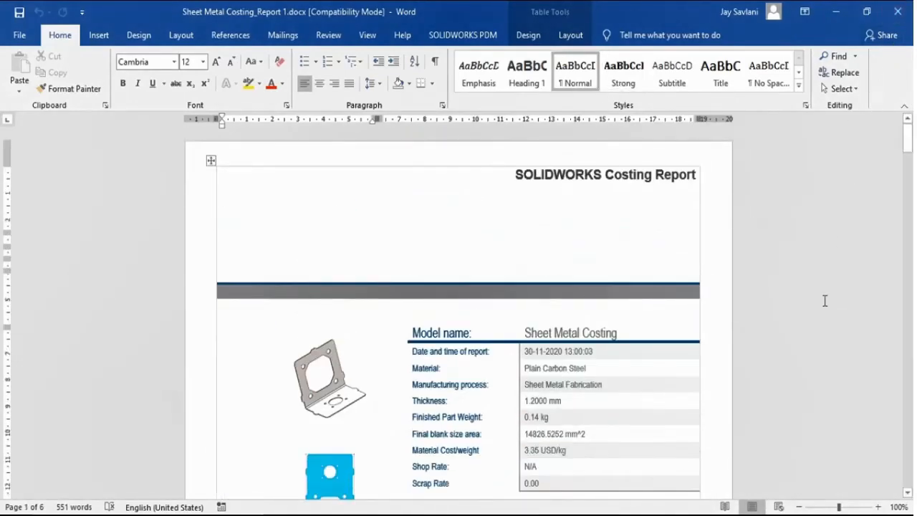
# - Switch back from Word to the costed part showing 2.23 USD per part
pyautogui.click(805, 12)
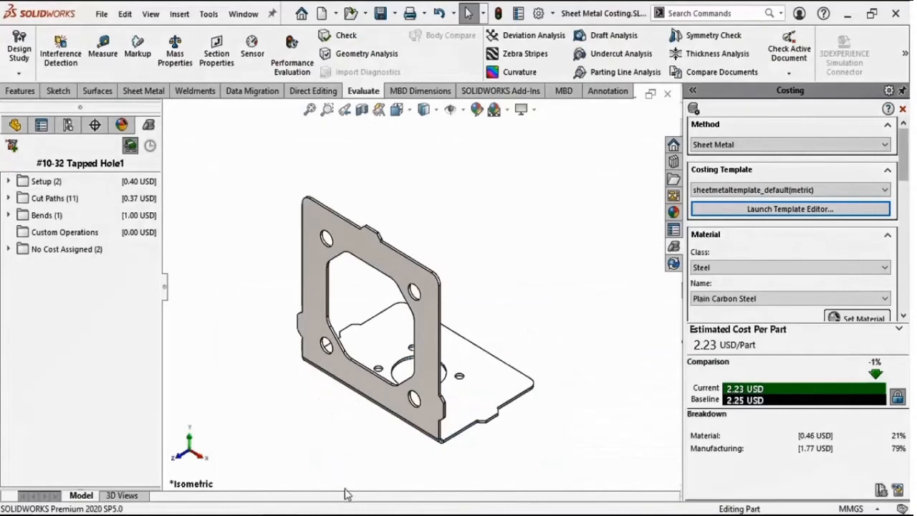
pyautogui.moveTo(547, 317)
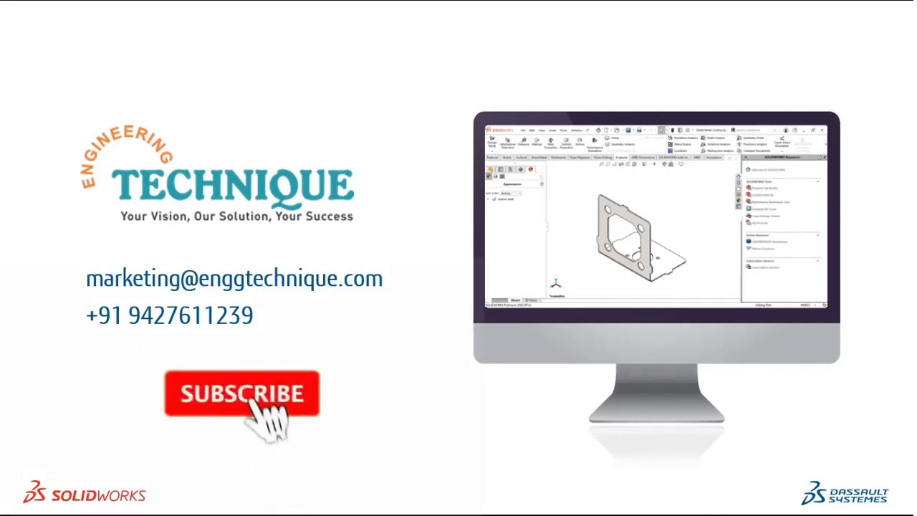
pyautogui.click(240, 393)
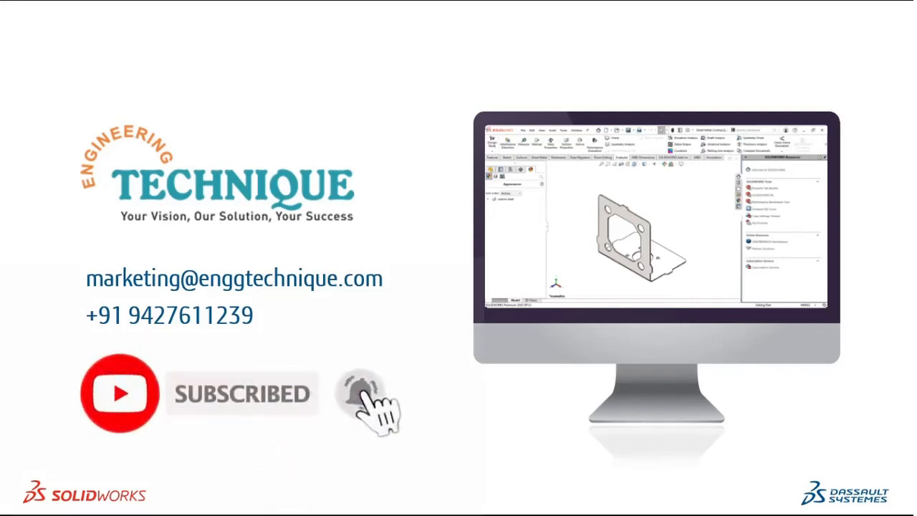